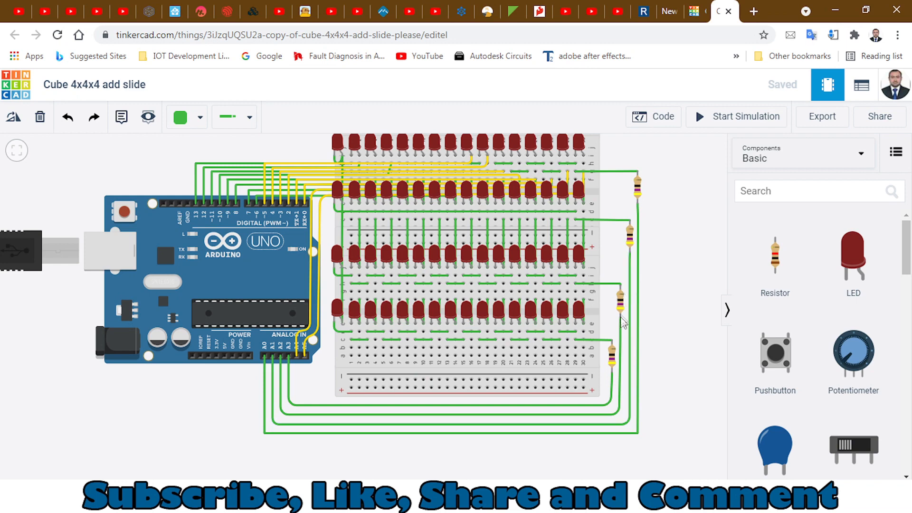
mouse_move(389, 154)
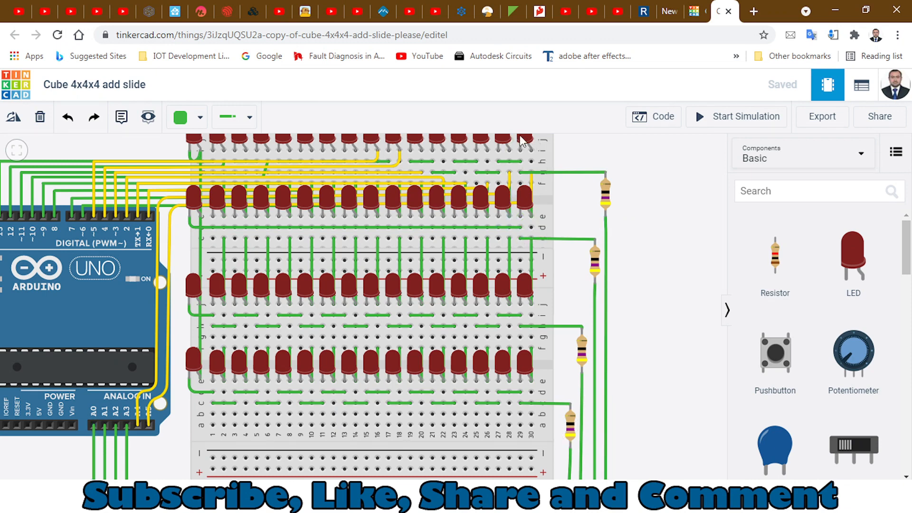
mouse_move(508, 381)
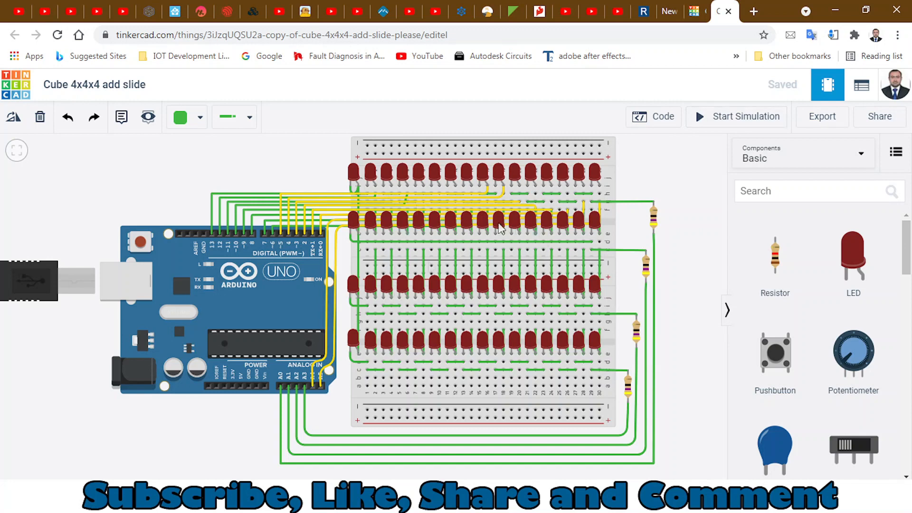
mouse_move(727, 119)
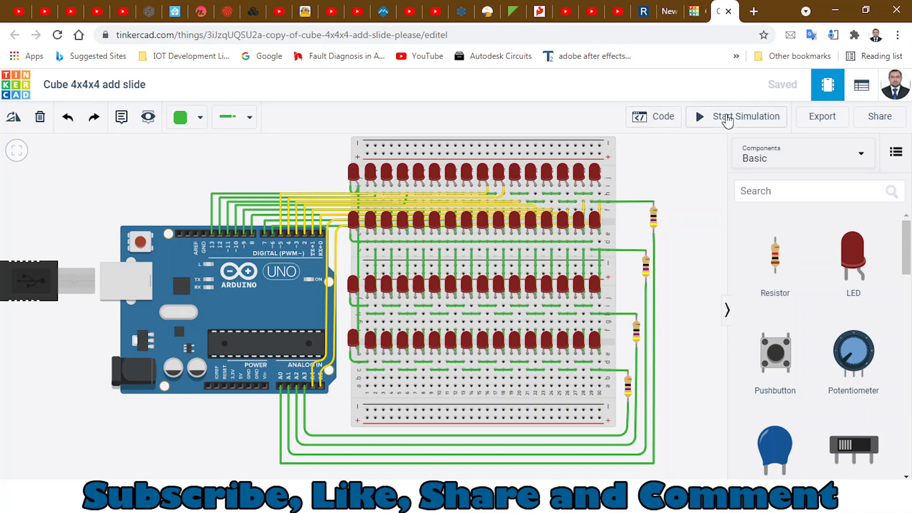
Step: Start the LED cube simulation and watch the bottom-layer LEDs light
click(746, 116)
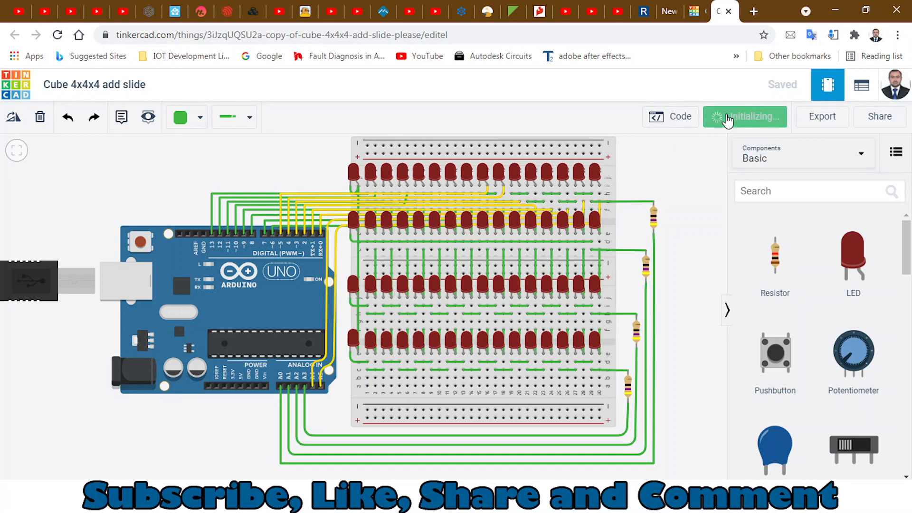
click(744, 116)
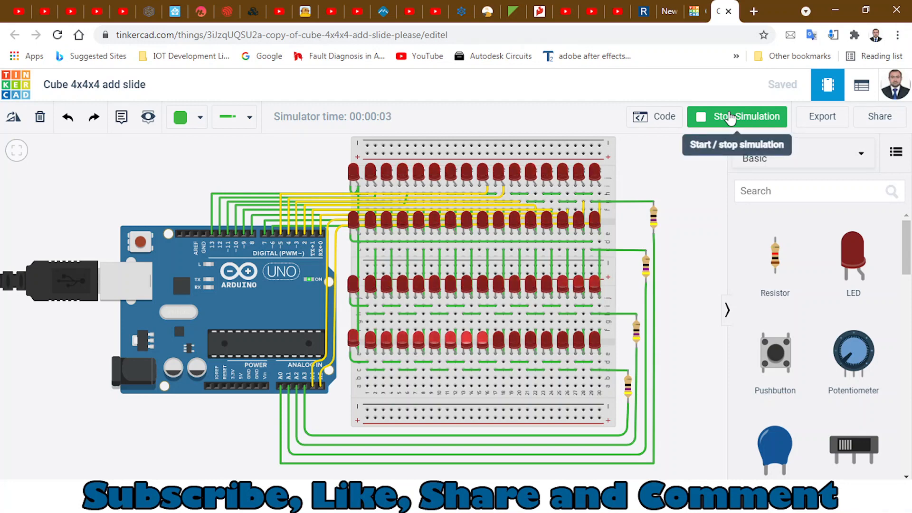
mouse_move(634, 198)
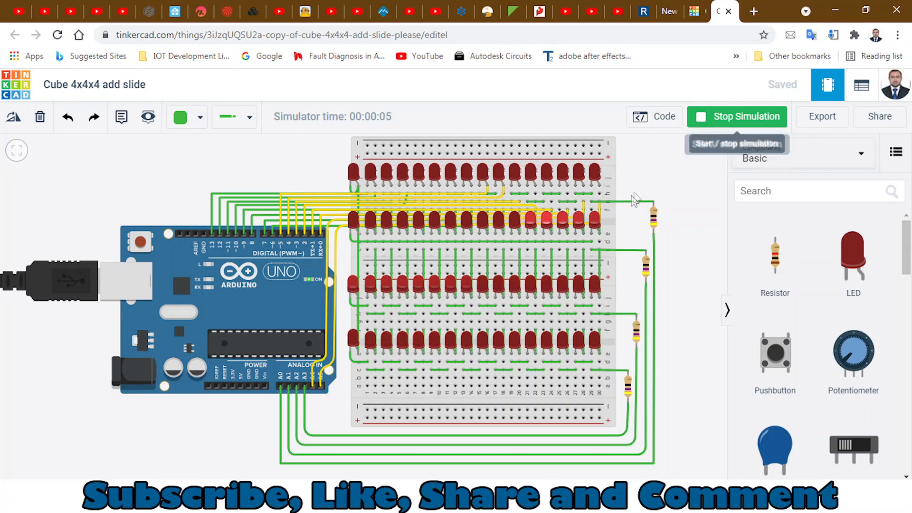
mouse_move(673, 215)
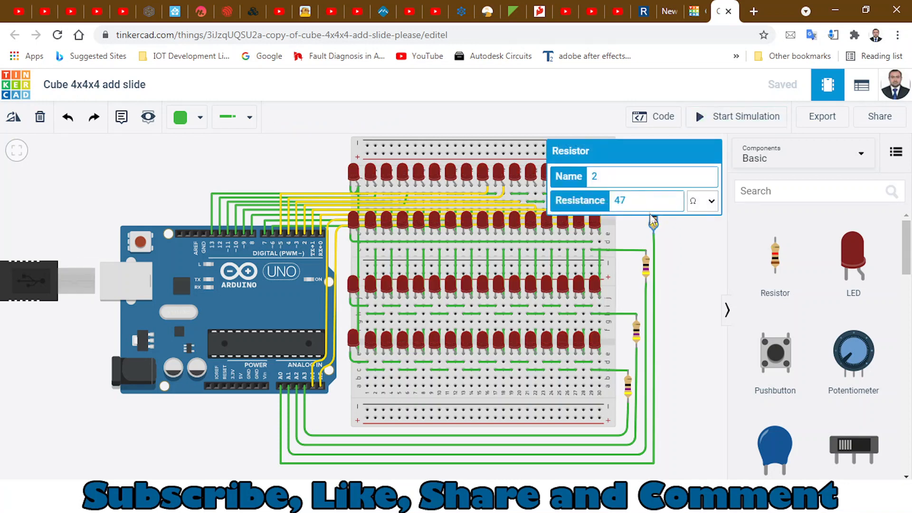
Step: Confirm the top resistor's 47 resistance value and close its inspector
double_click(618, 200)
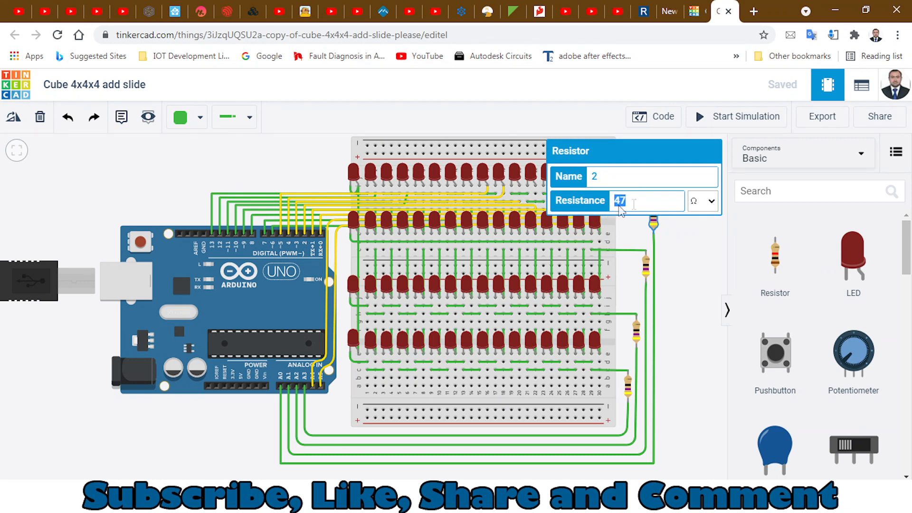
click(653, 224)
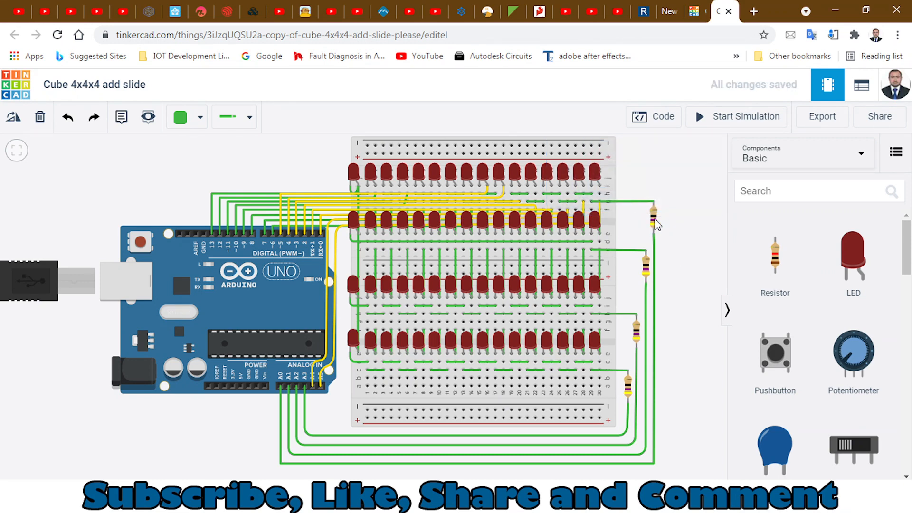
click(651, 215)
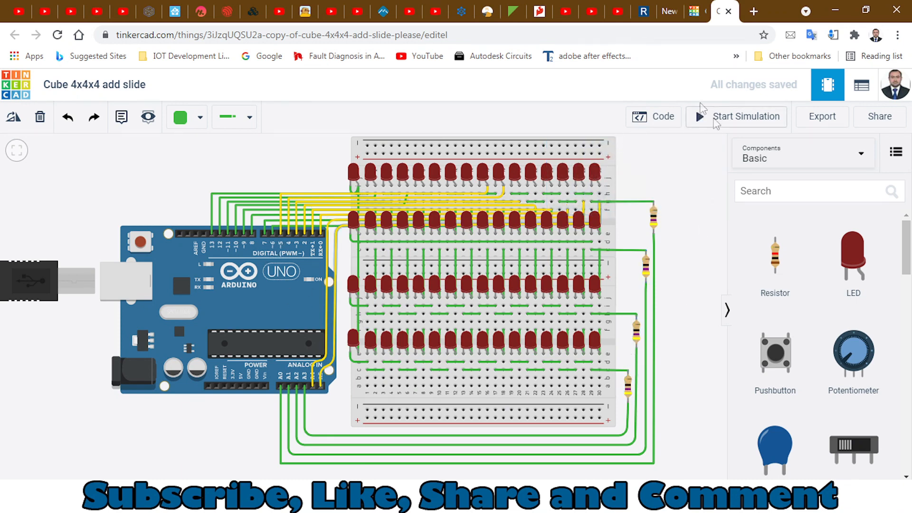
Step: Restart the LED cube simulation and show the Arduino code editor beside it
click(746, 116)
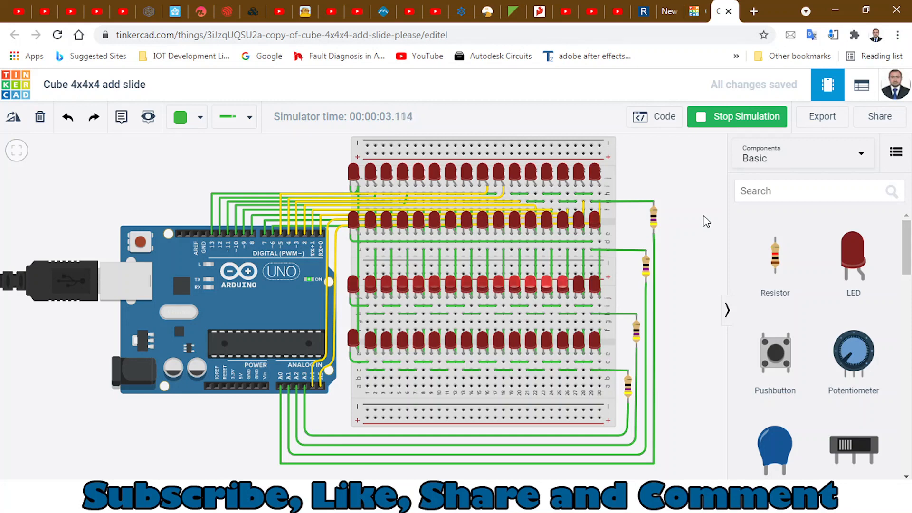
click(655, 117)
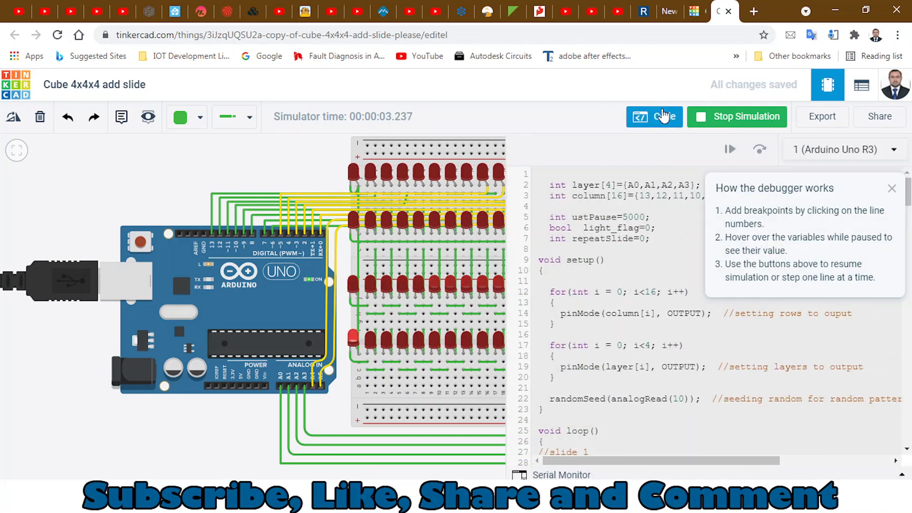
Step: Scroll the sketch to the layerstompUpAndDown() function near line 176, then hide the code
click(892, 188)
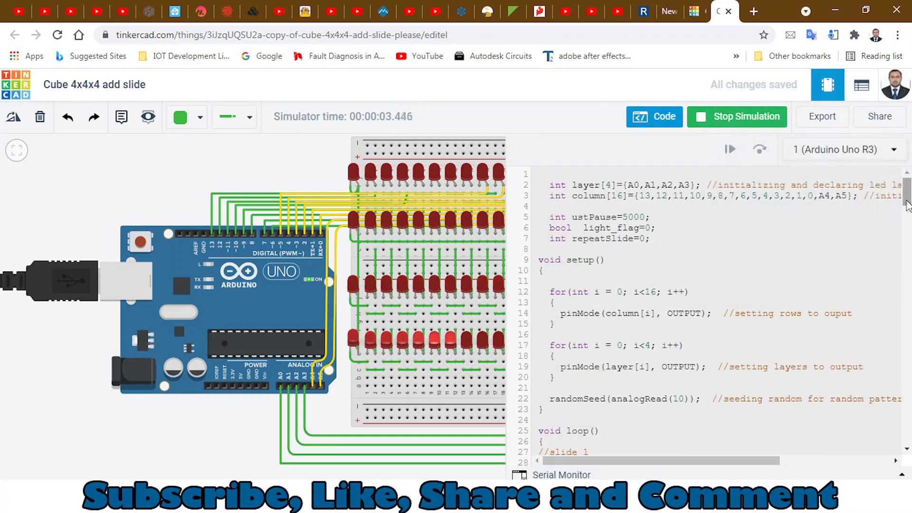
scroll(down, 3)
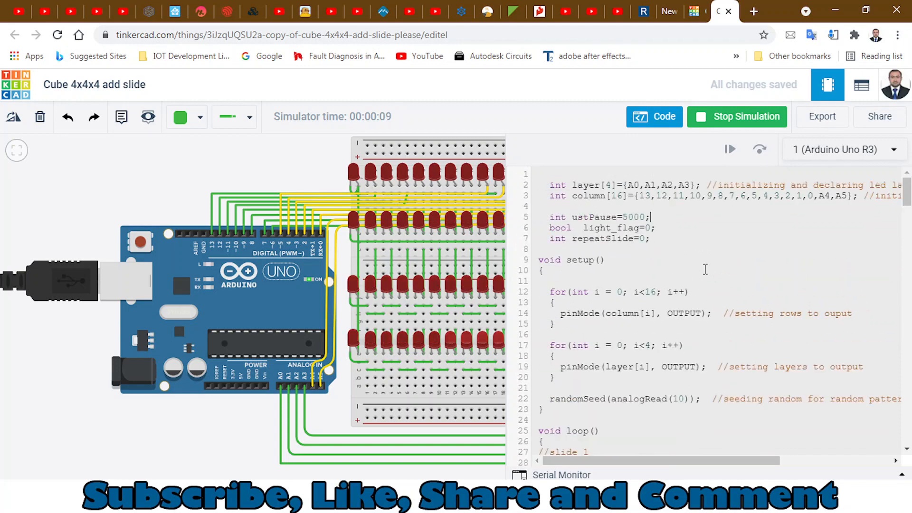
scroll(down, 3)
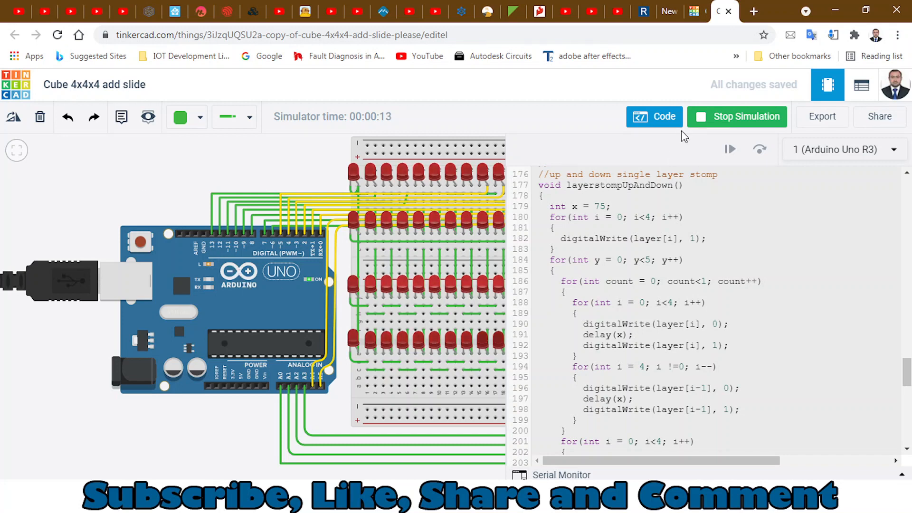
click(654, 116)
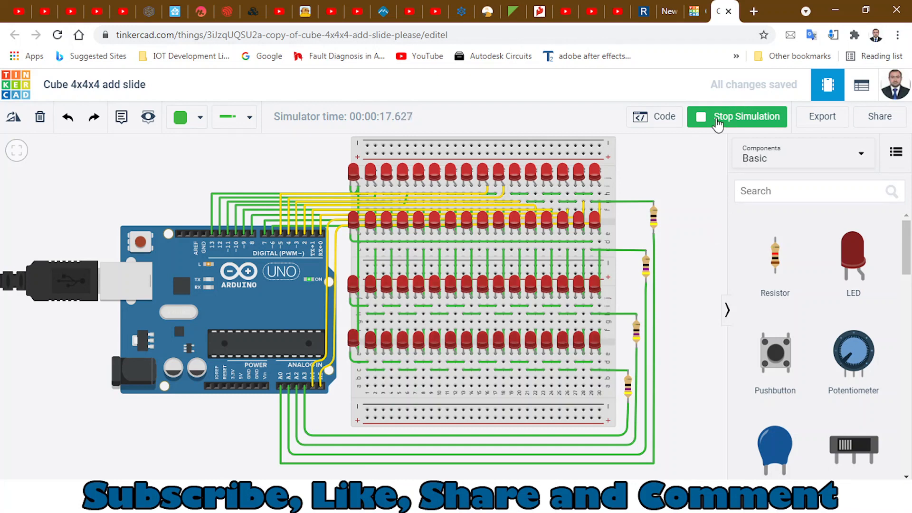
mouse_move(737, 116)
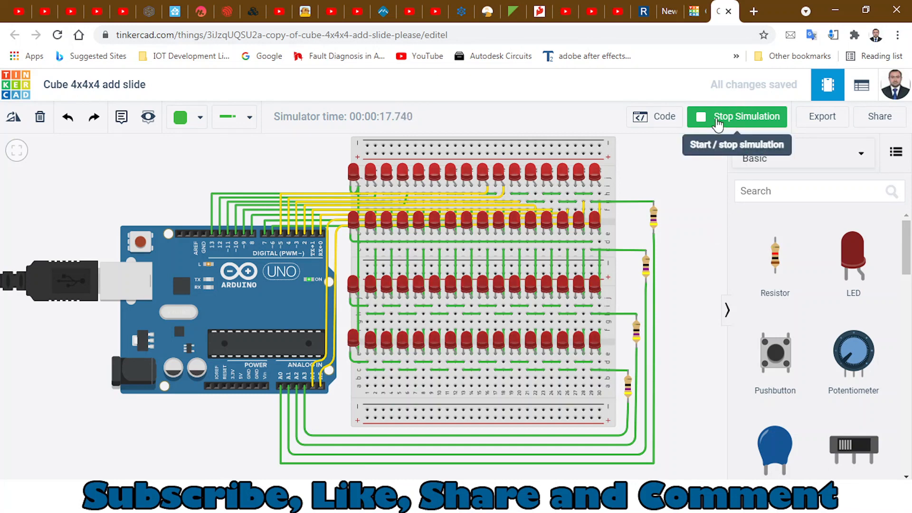
Step: Stop the running LED cube simulation
click(736, 117)
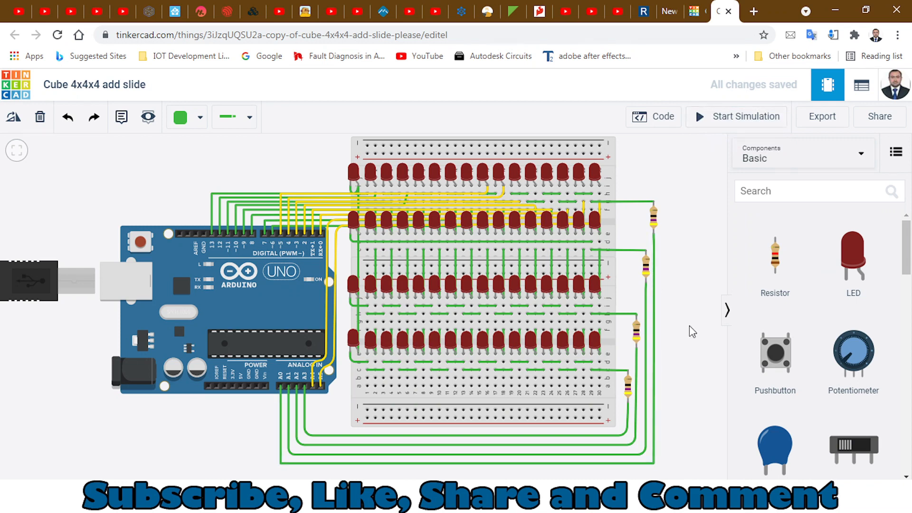